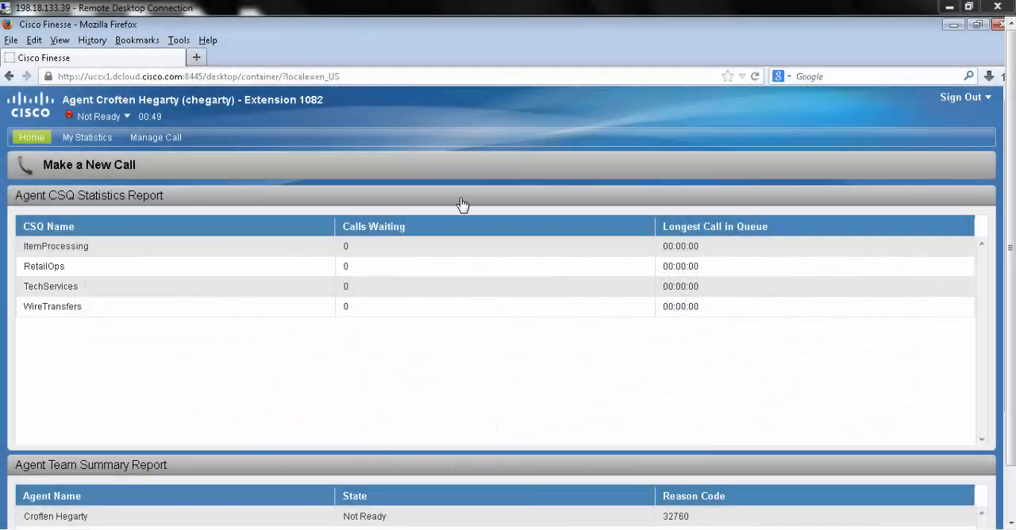
mouse_move(606, 369)
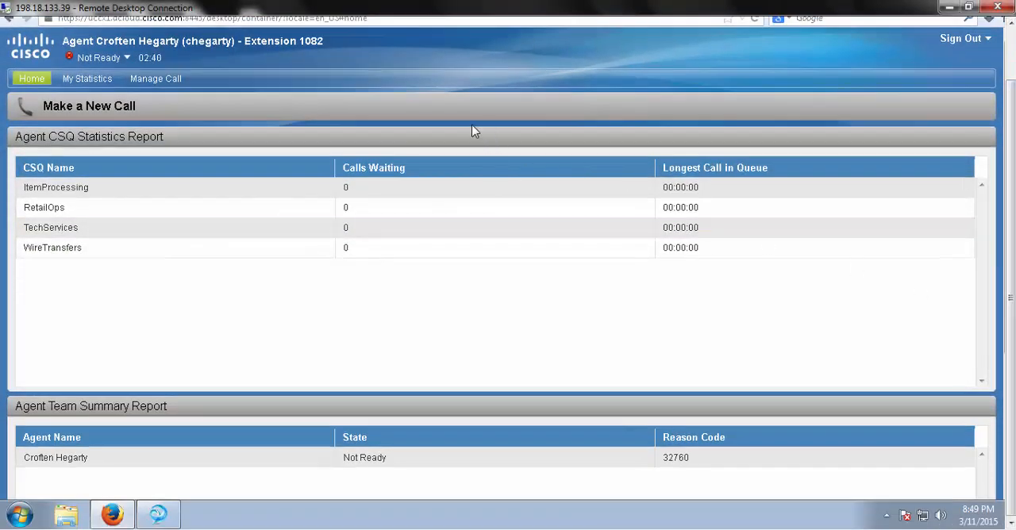
View the Agent Statistics Report (4 offered, 3 handled) and Agent State Log Report
click(86, 77)
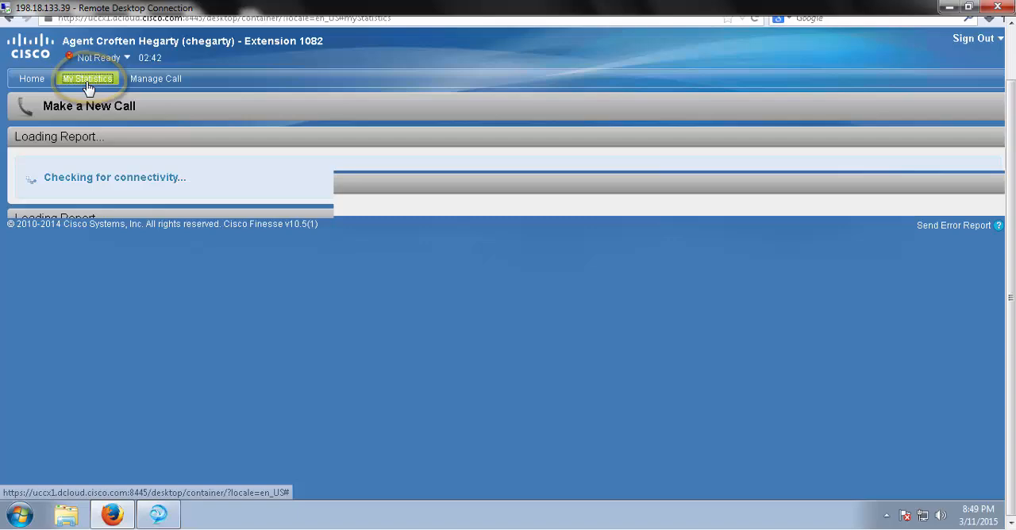
click(86, 80)
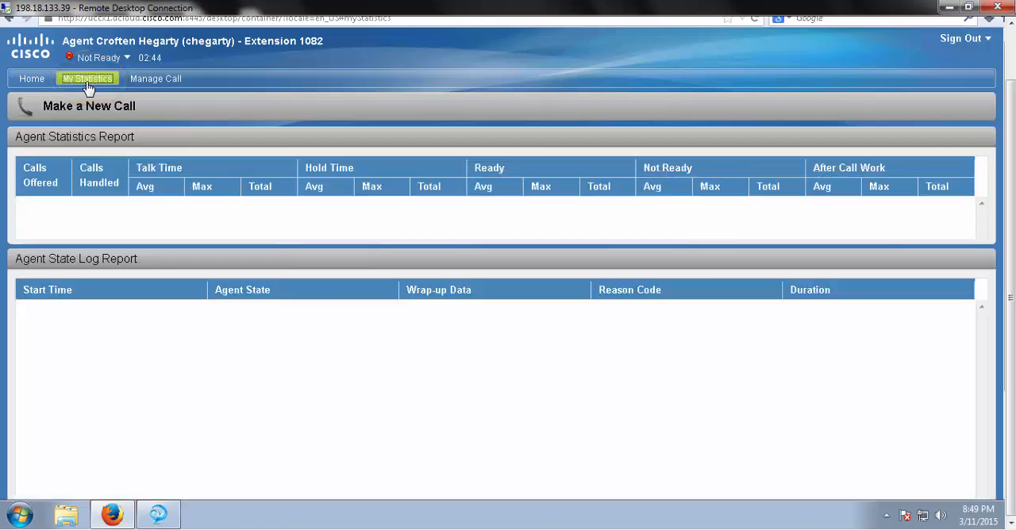
click(86, 78)
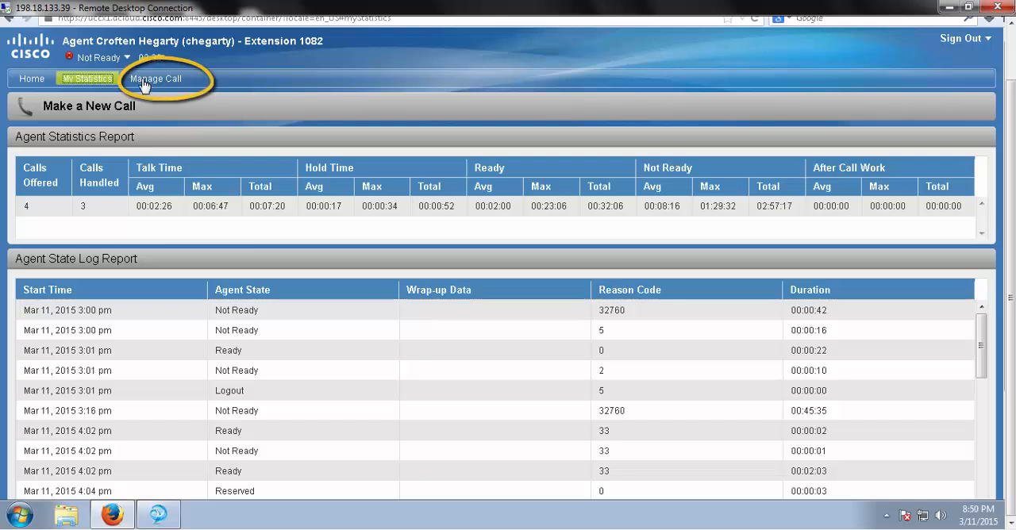
Switch to Manage Call and change the agent state from Not Ready to Ready
click(156, 77)
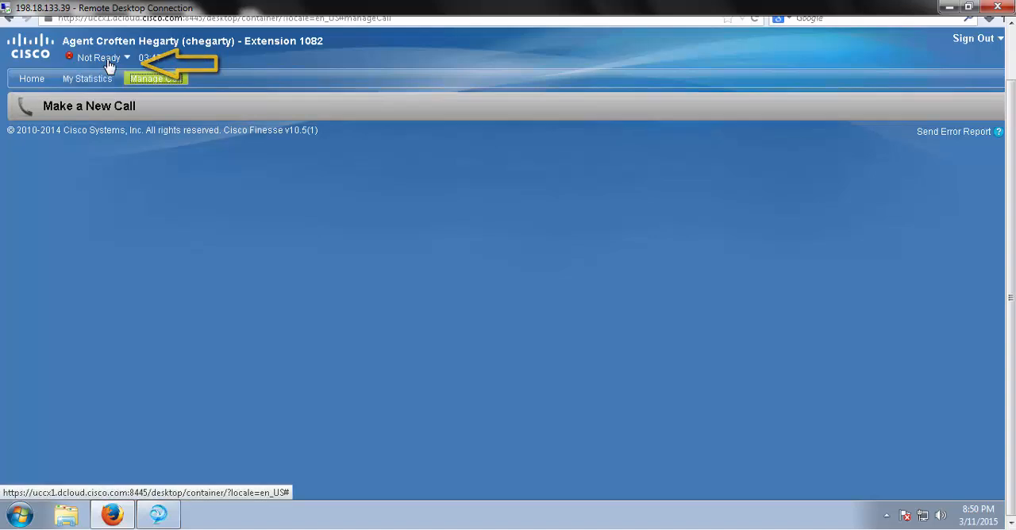
click(98, 57)
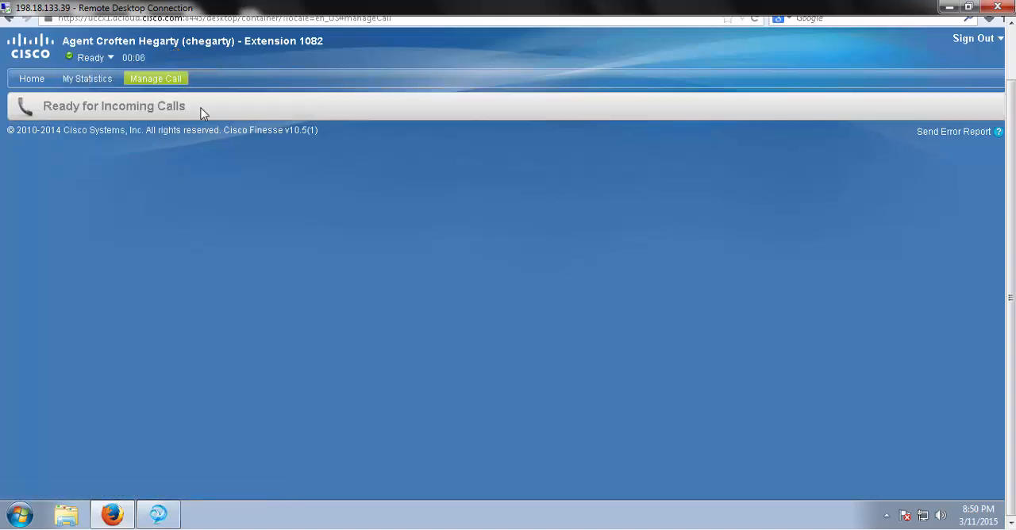